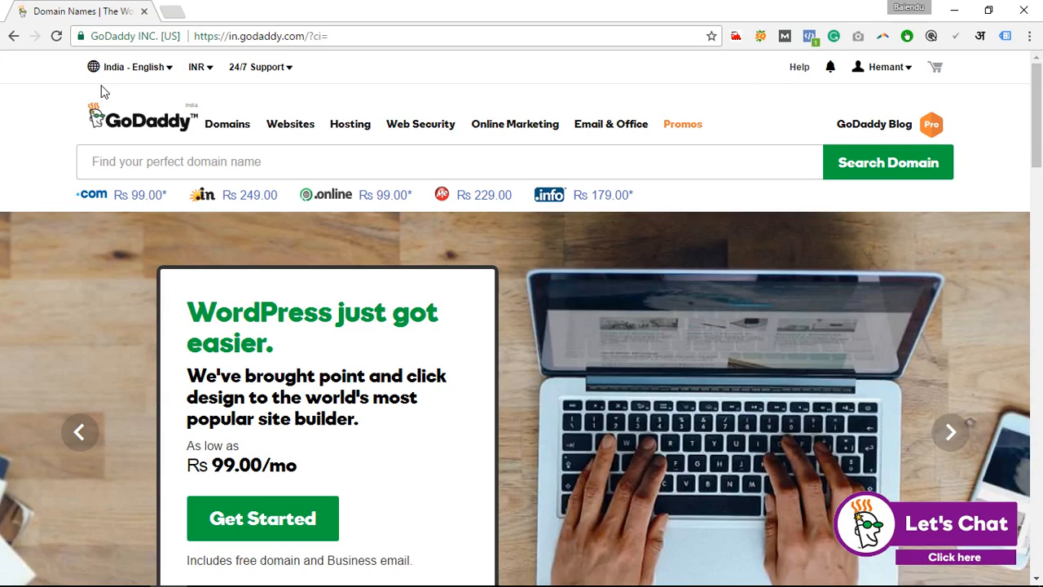
pyautogui.moveTo(910, 73)
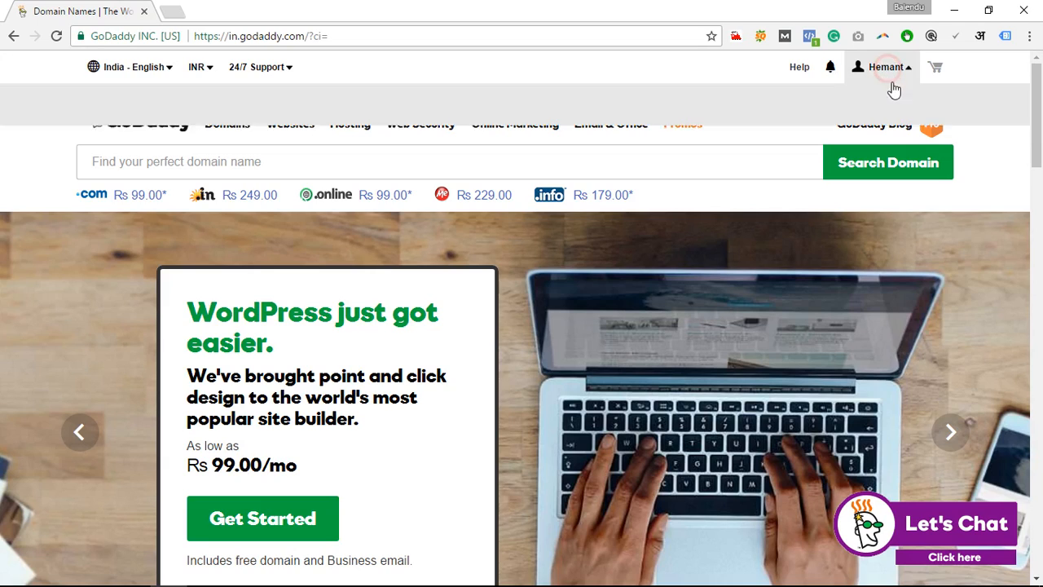
# - From the account menu, reach the account overview and expand Domains to show indiagallery.in
pyautogui.click(885, 67)
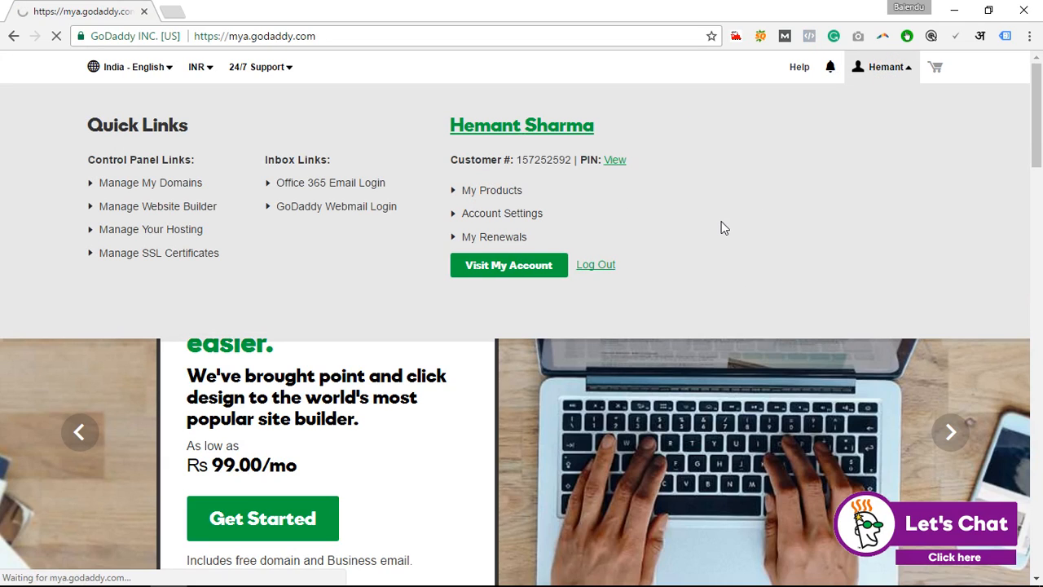
pyautogui.click(508, 264)
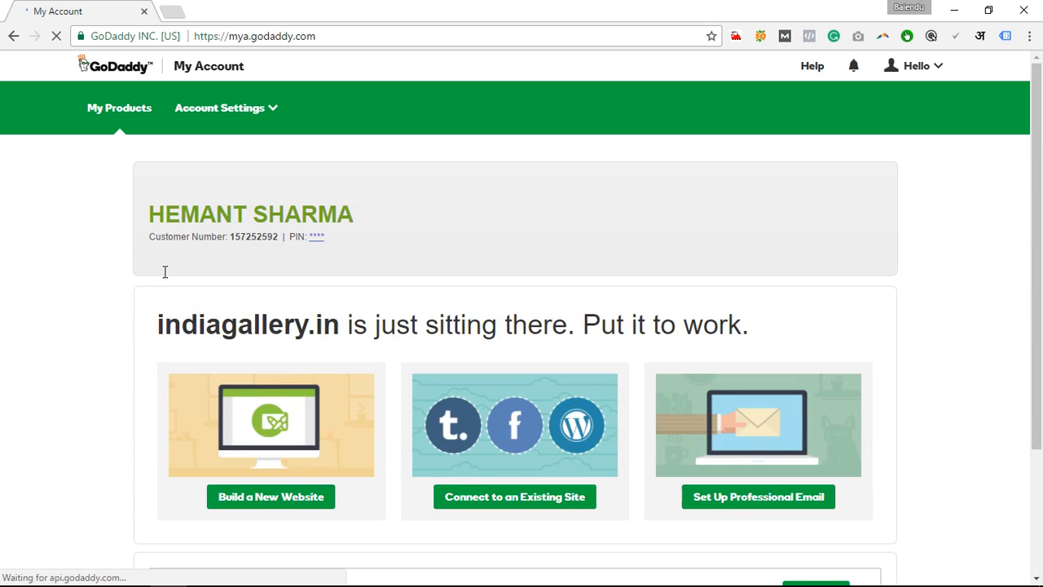
pyautogui.scroll(-3)
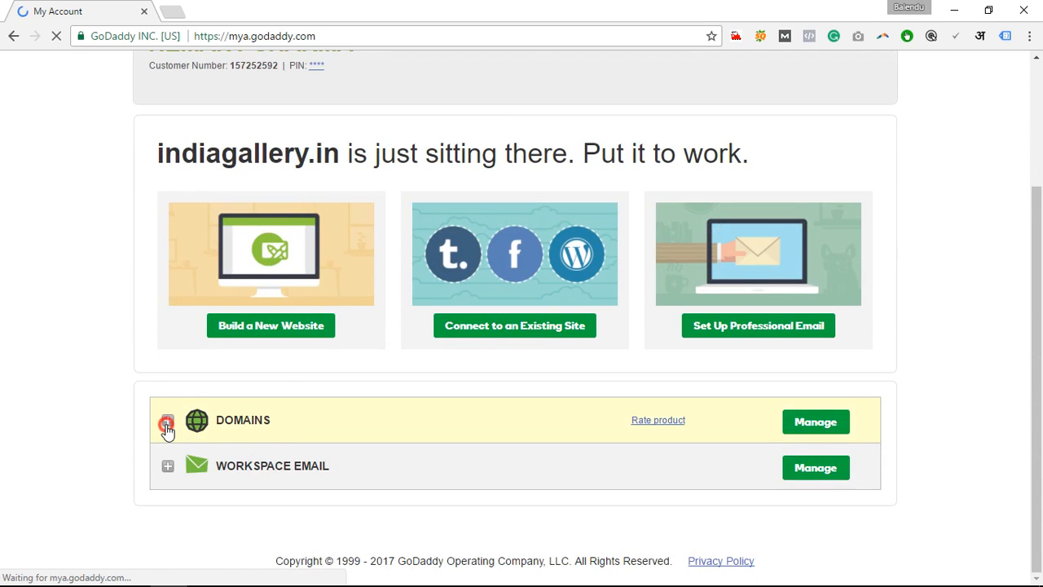
pyautogui.click(167, 419)
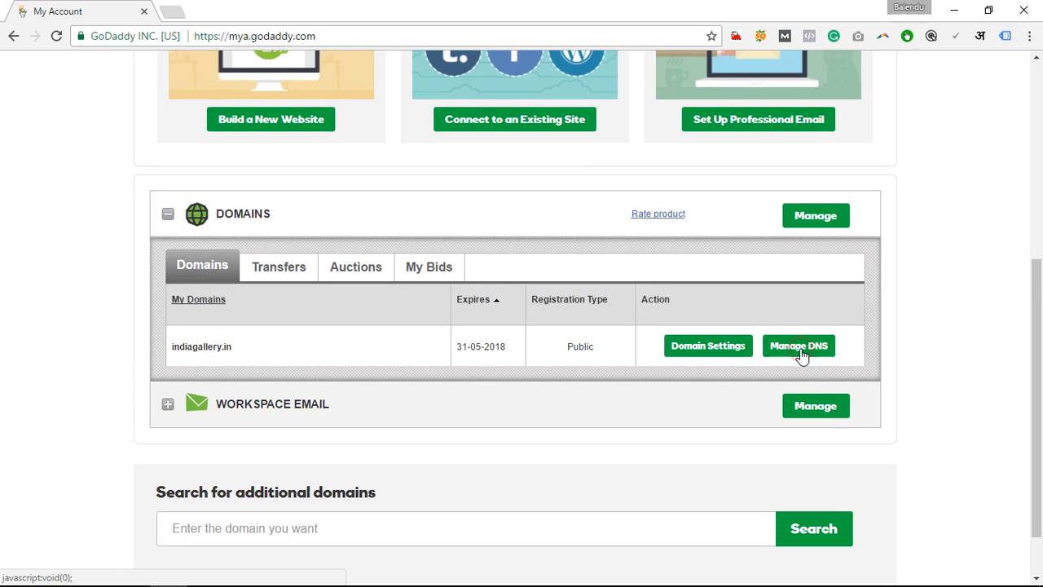
# - Open Manage DNS for indiagallery.in and review its default nameservers ns49 and ns50
pyautogui.click(799, 345)
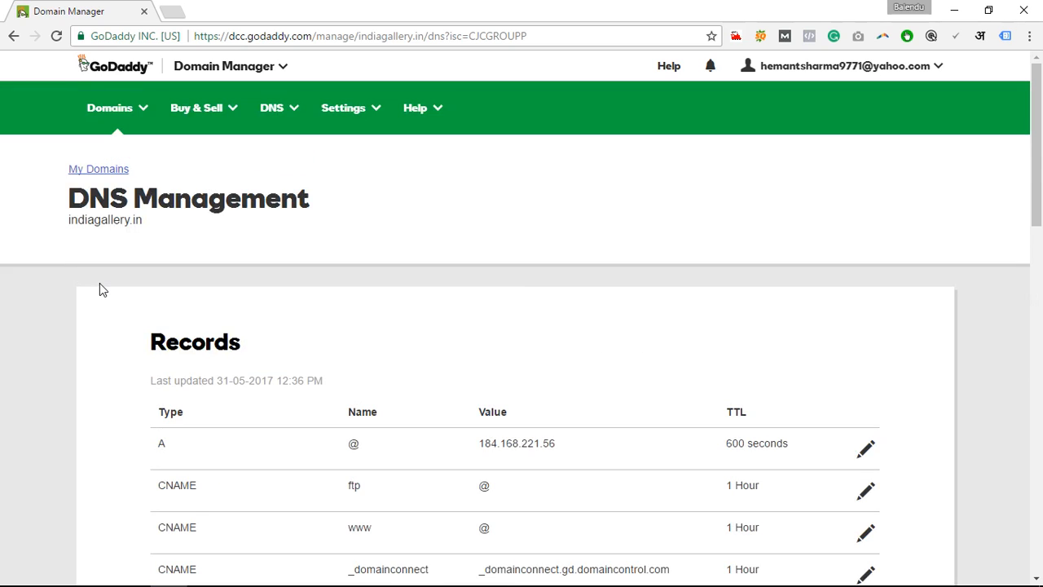
pyautogui.scroll(-3)
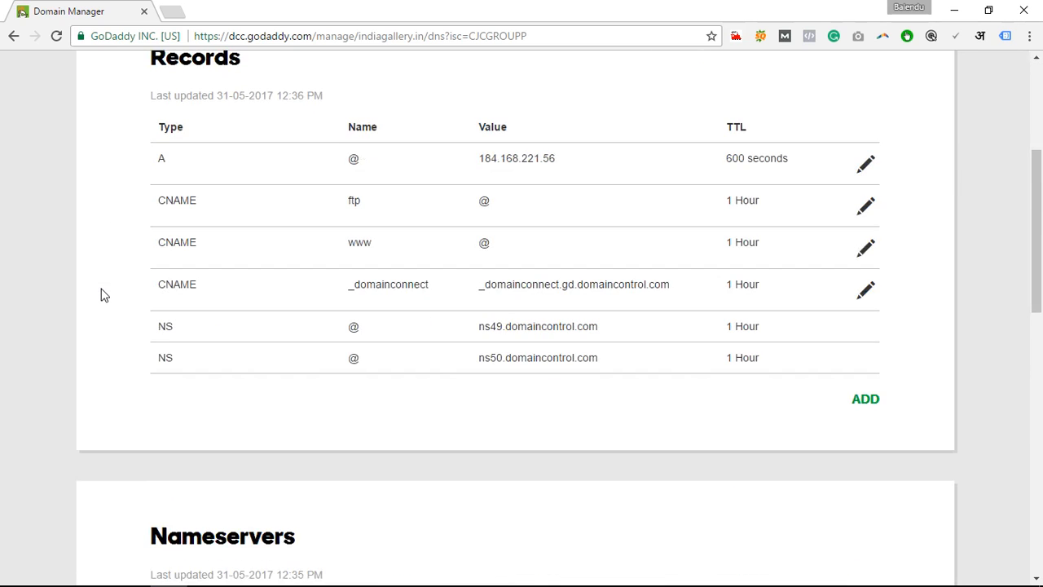
pyautogui.scroll(3)
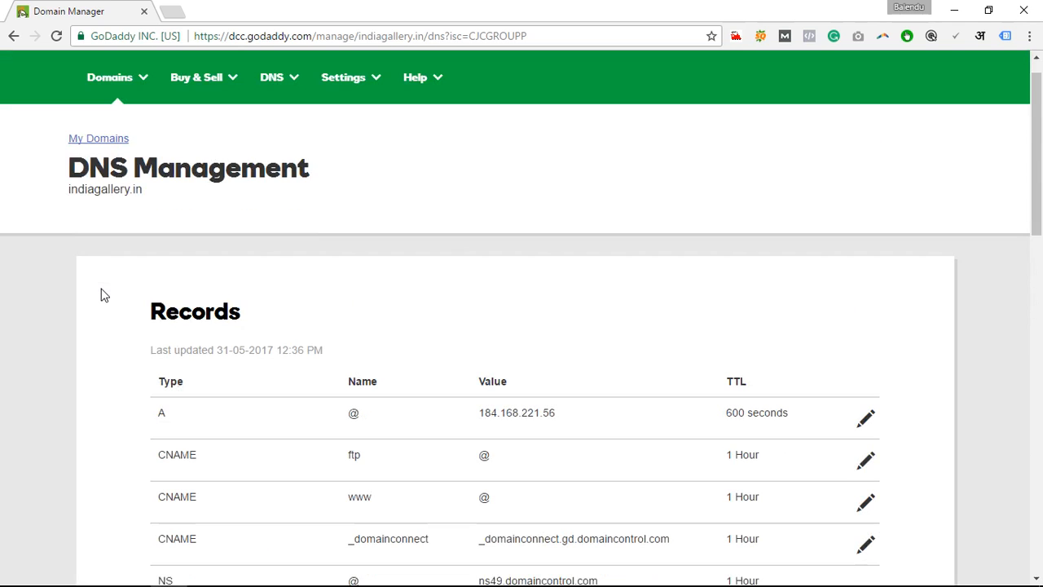
pyautogui.scroll(-3)
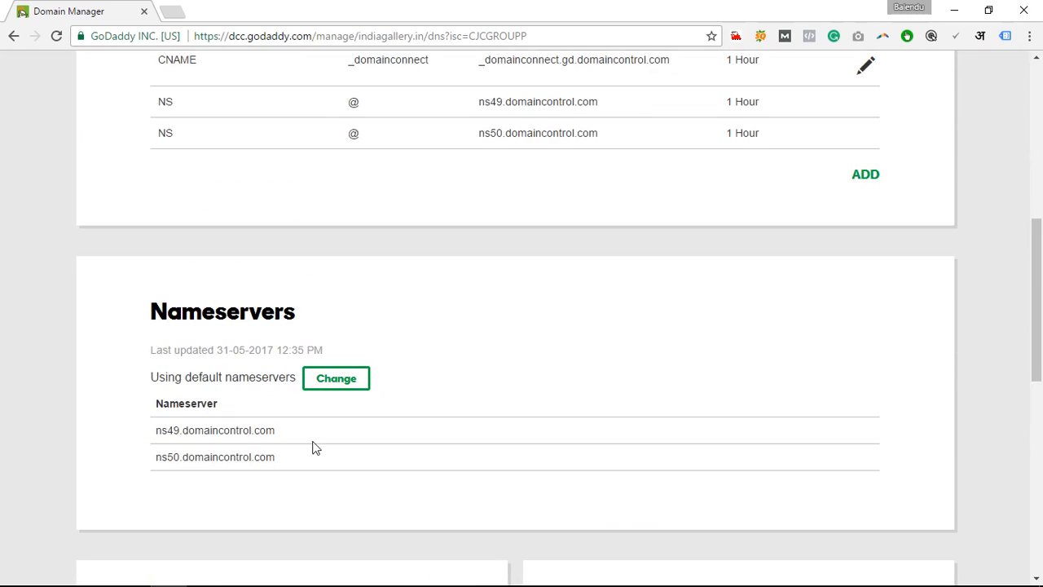
pyautogui.moveTo(292, 434)
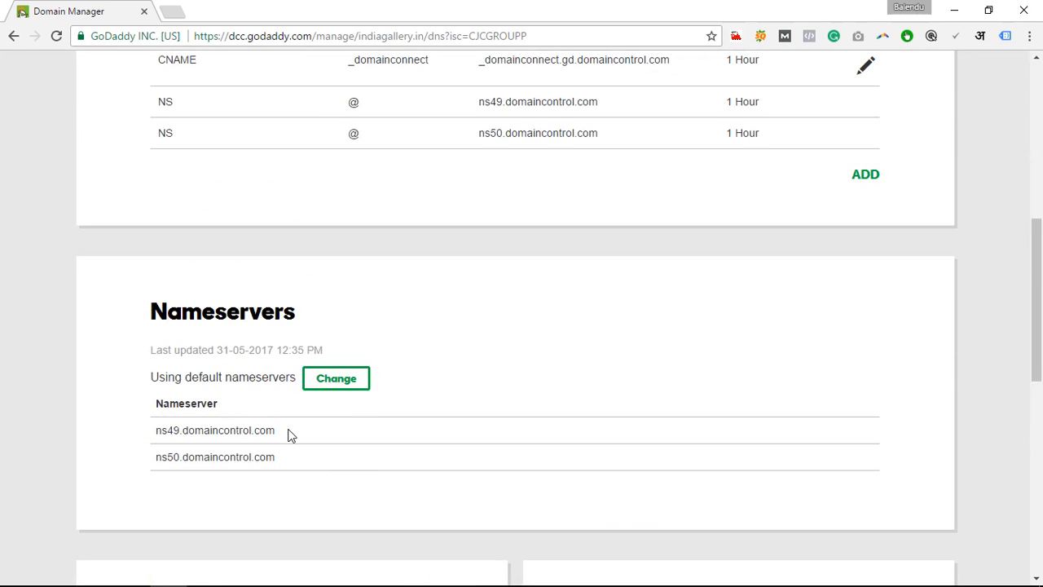
pyautogui.moveTo(189, 363)
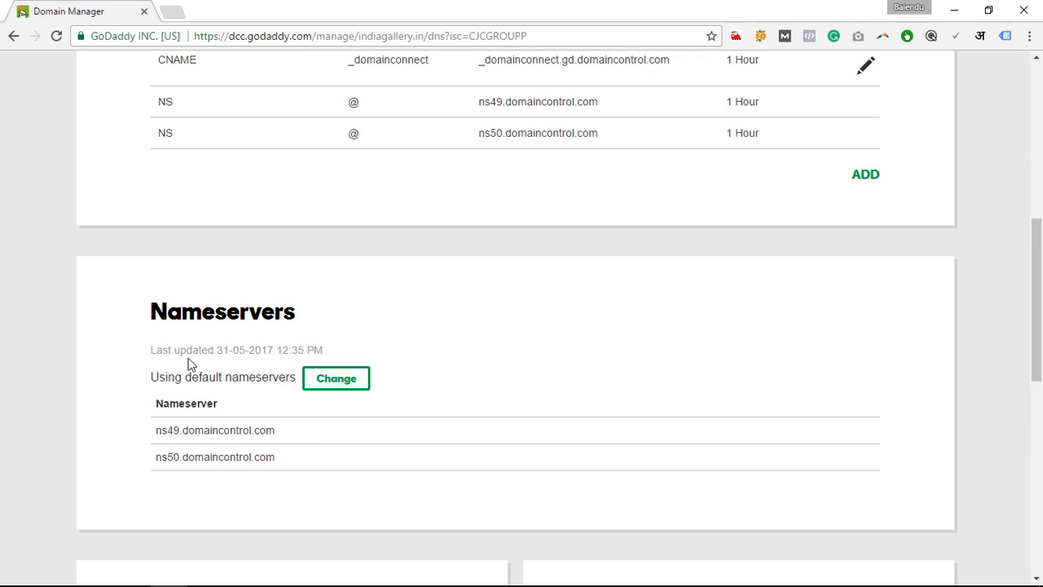
# - Switch indiagallery.in to Custom nameservers ns1/ns2.bh-in-25.webhostbox.net and save
pyautogui.click(335, 377)
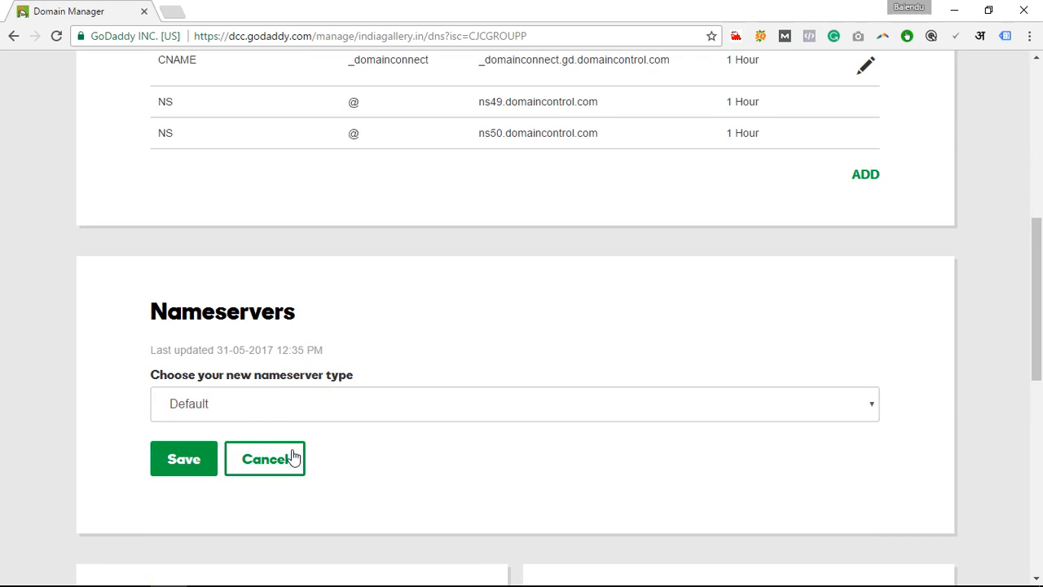
pyautogui.click(515, 404)
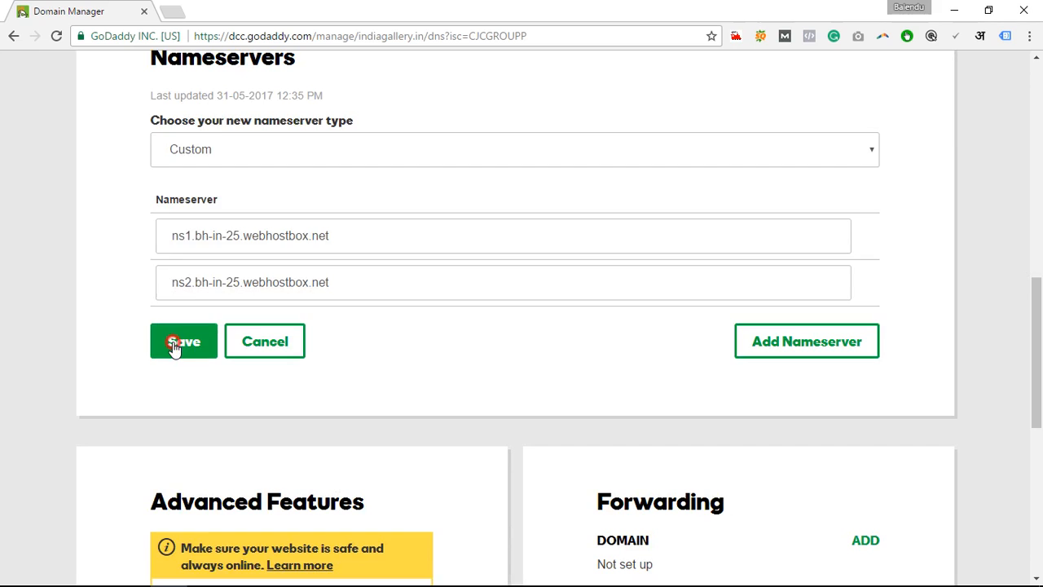
pyautogui.click(182, 341)
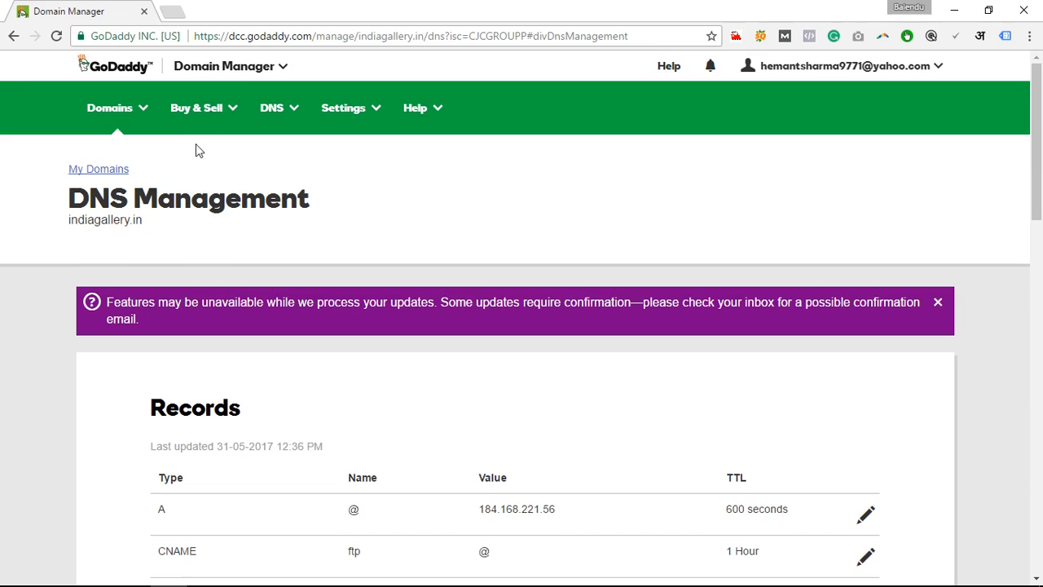
pyautogui.moveTo(522, 319)
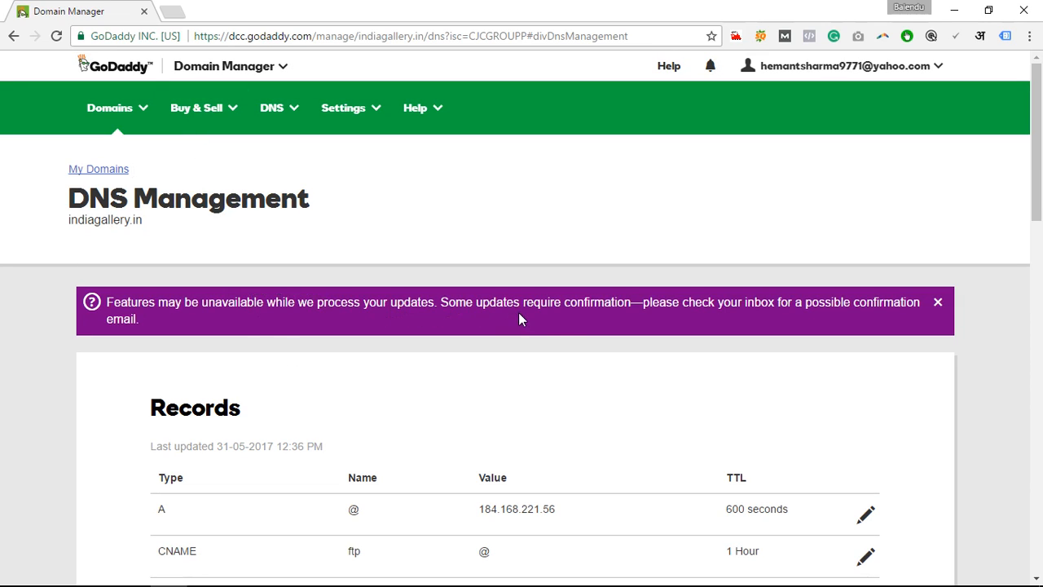
pyautogui.moveTo(842, 325)
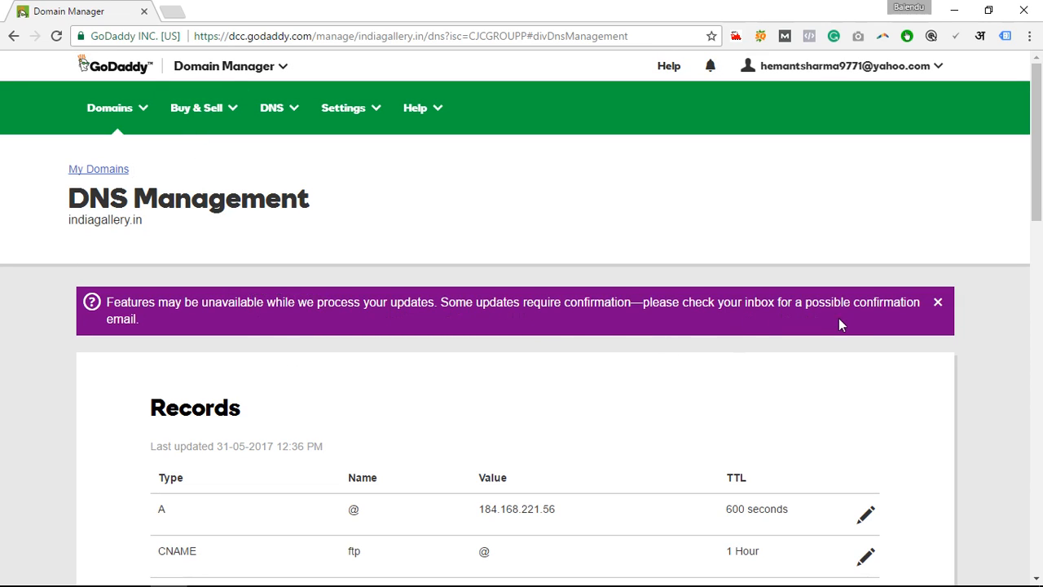
pyautogui.scroll(-3)
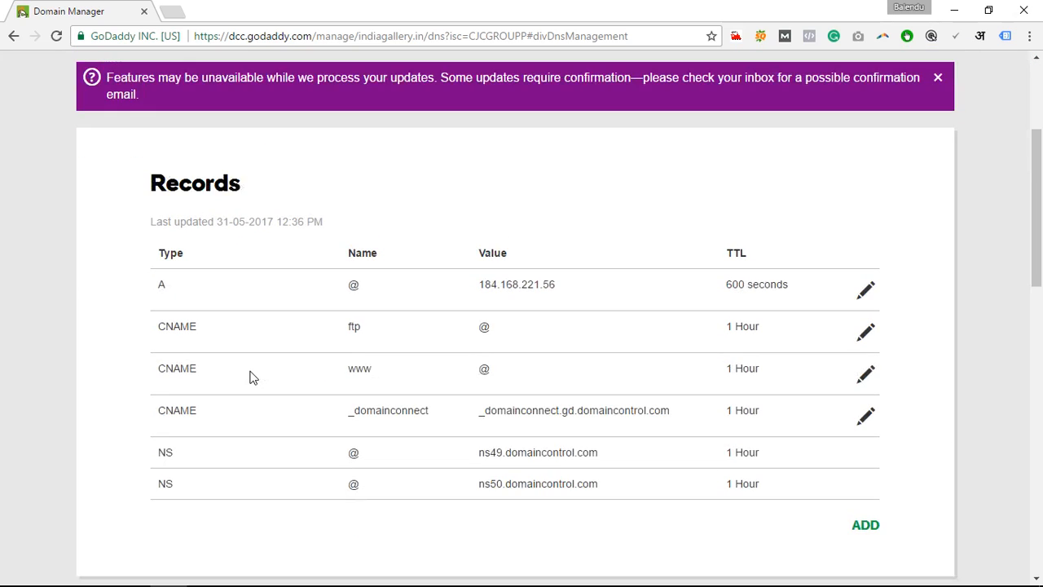
pyautogui.scroll(3)
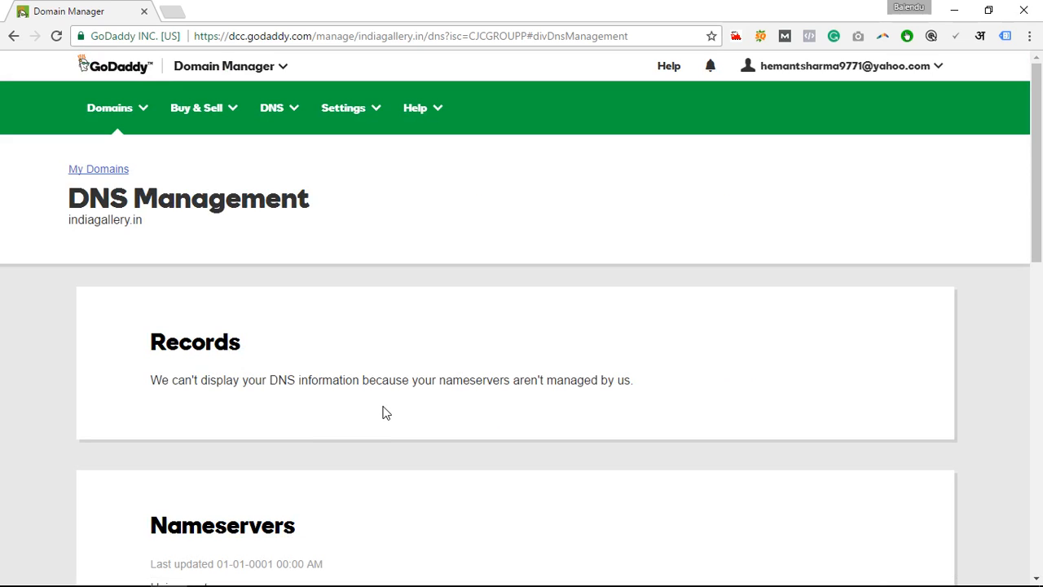
# - Verify the ns1/ns2.bh-in-25.webhostbox.net nameservers, then go to My Products from the account menu
pyautogui.scroll(-3)
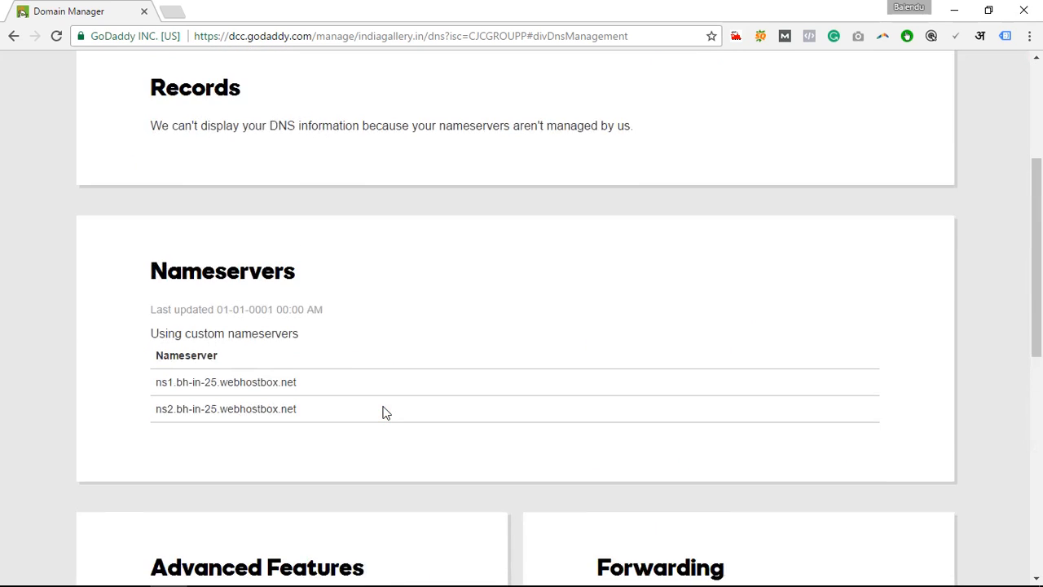
pyautogui.click(56, 35)
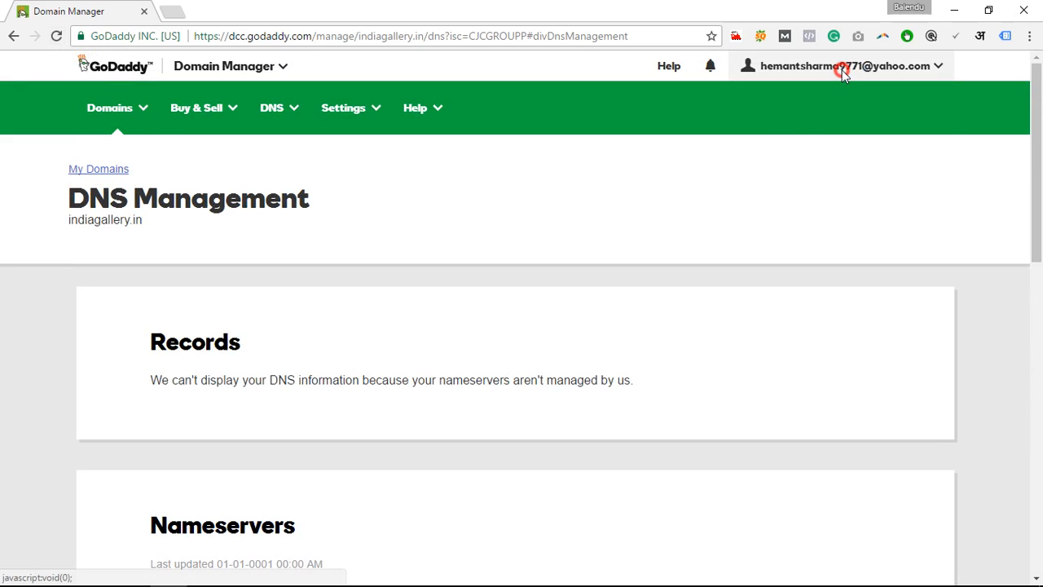
pyautogui.click(841, 66)
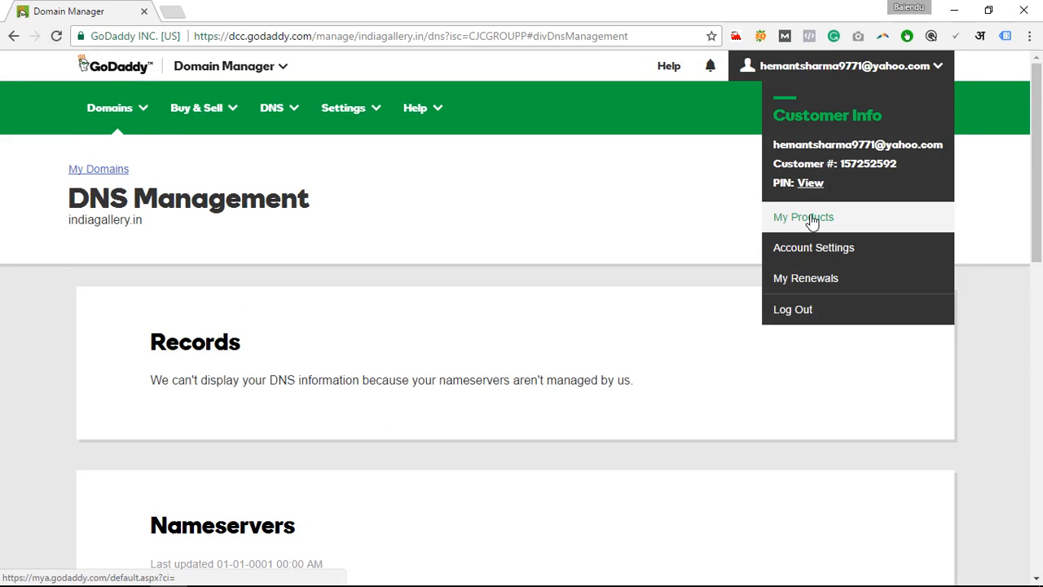
pyautogui.click(802, 217)
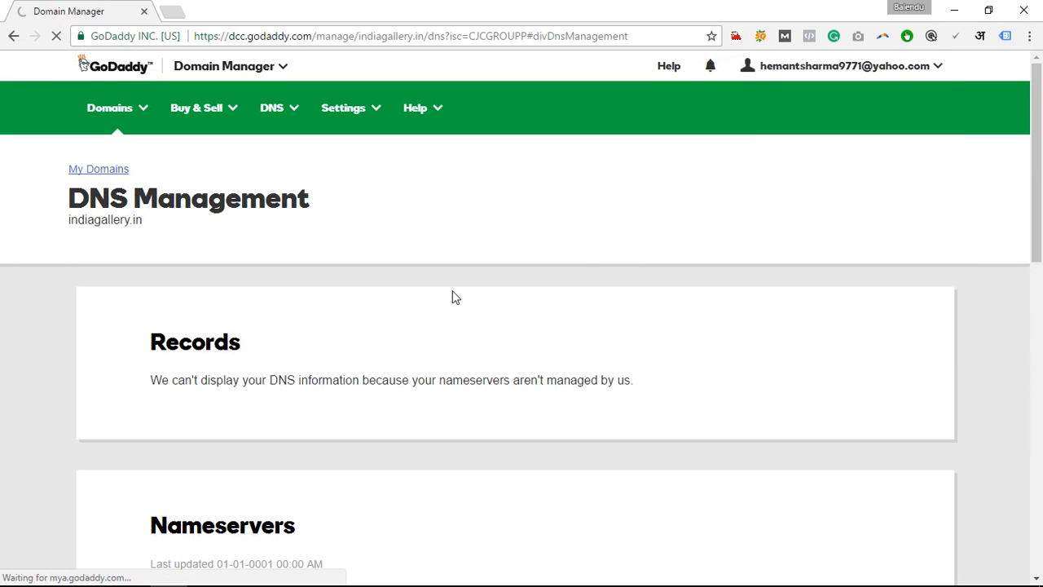